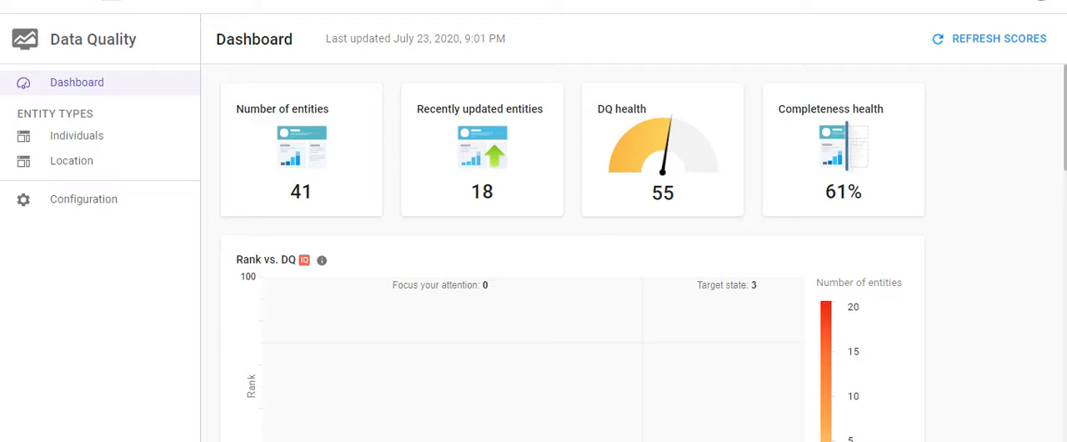
# Scroll through the current page and bring up the Individuals entity type overview.
pyautogui.scroll(-3)
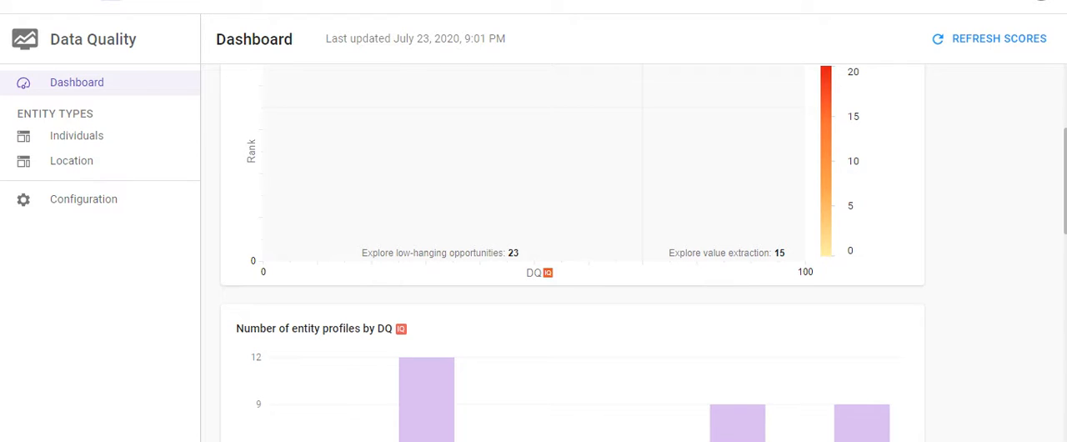
pyautogui.scroll(-3)
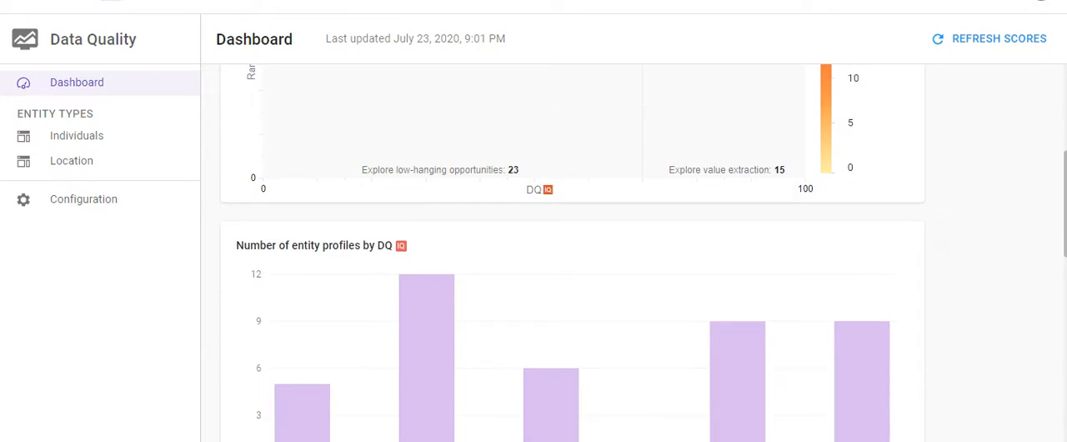
pyautogui.scroll(-3)
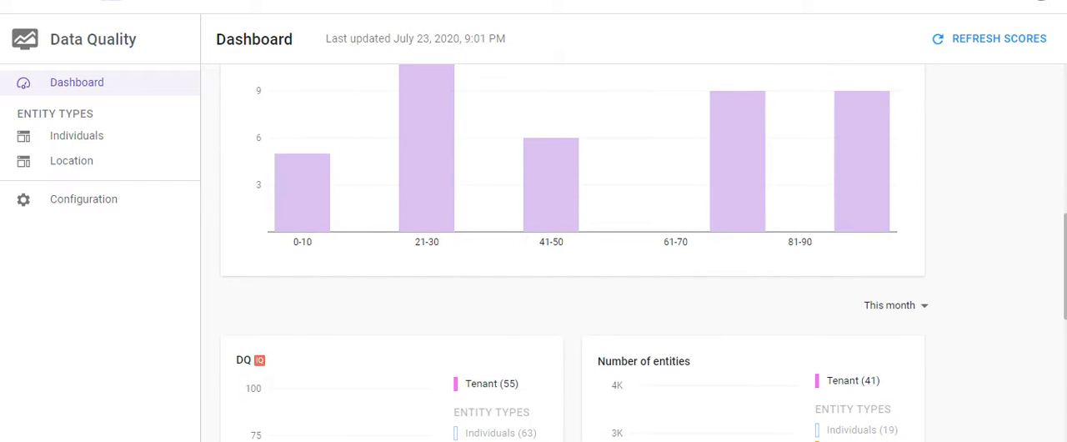
pyautogui.scroll(-3)
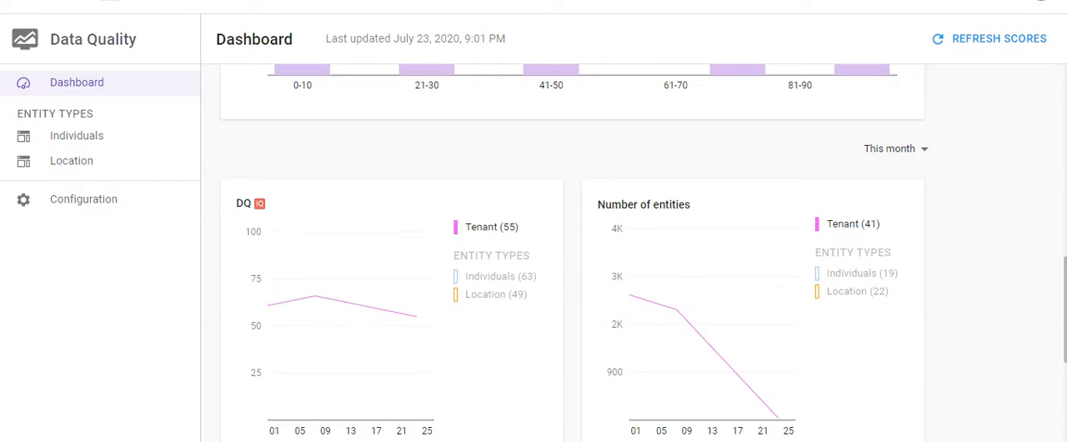
pyautogui.scroll(-3)
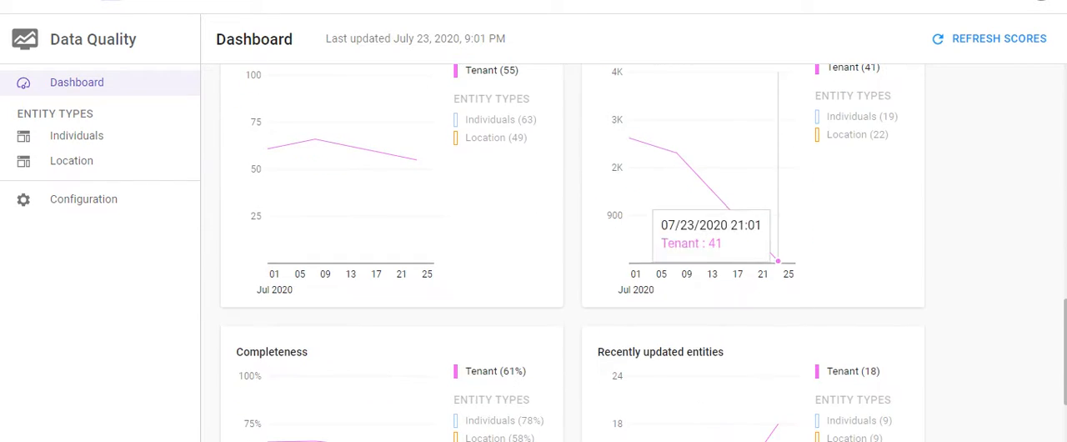
pyautogui.scroll(-3)
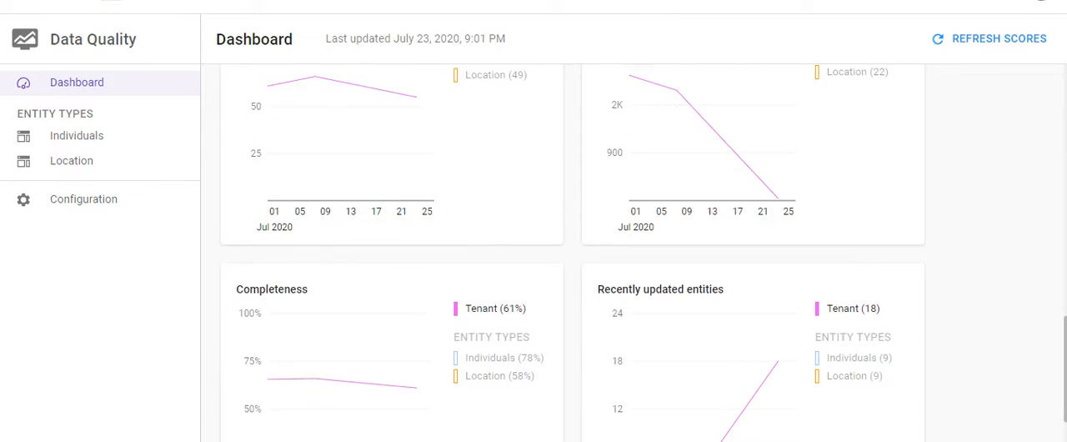
pyautogui.scroll(-3)
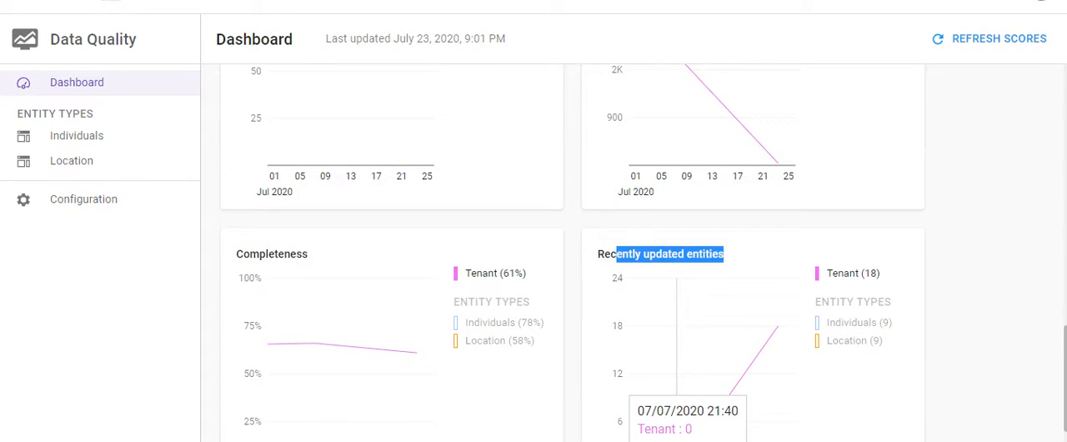
pyautogui.scroll(-3)
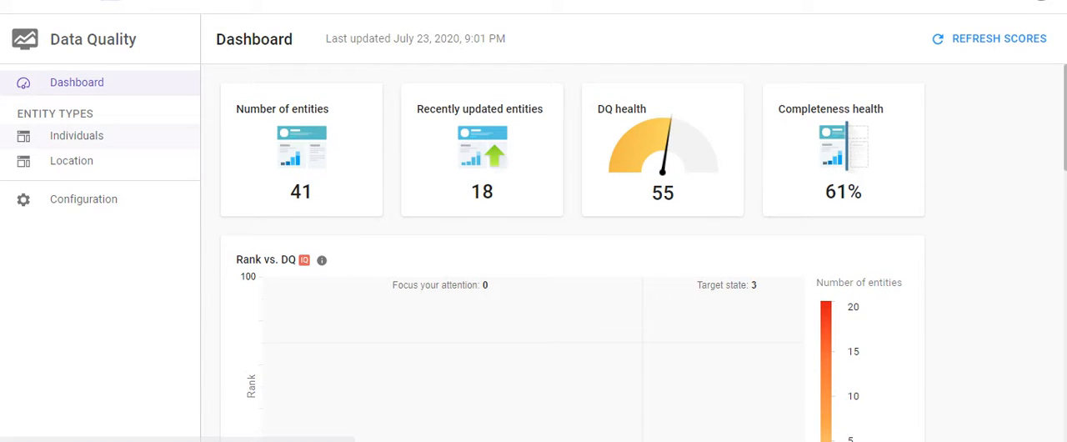
pyautogui.click(76, 136)
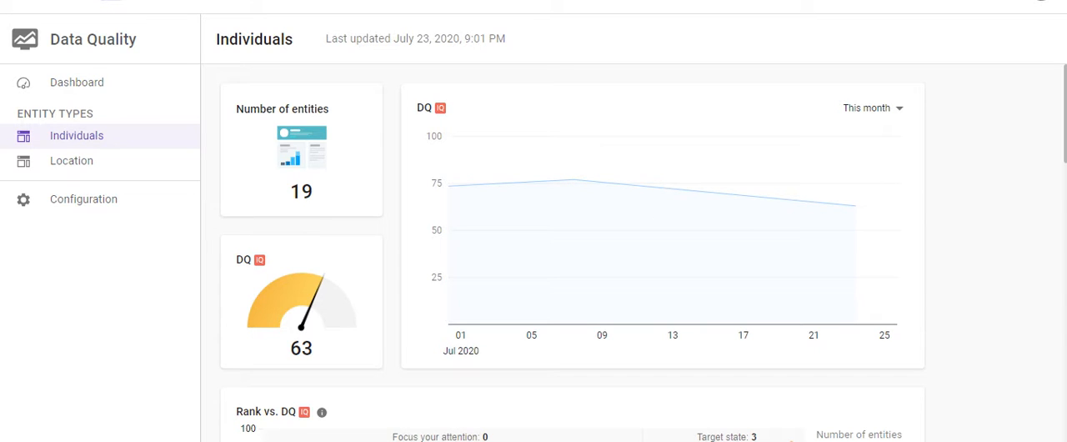
# Keep the DQ trend on This month and review the Individuals charts down the page.
pyautogui.click(872, 107)
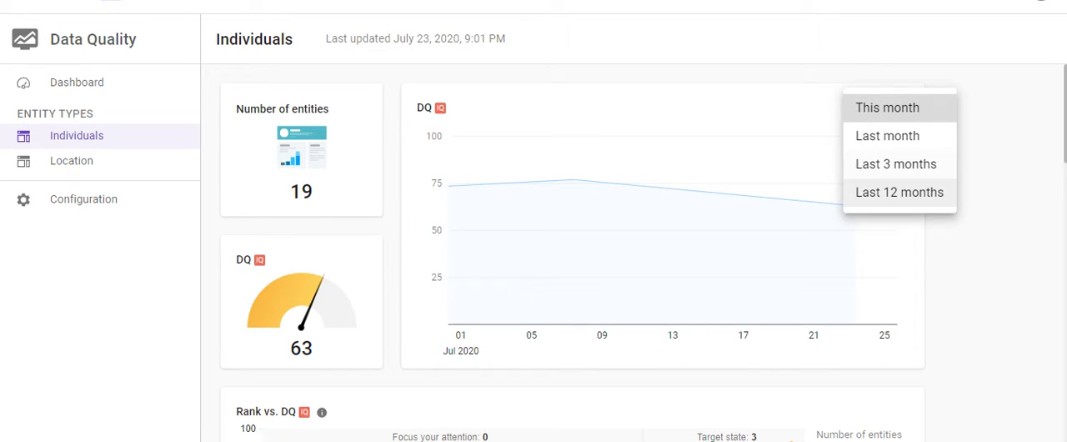
pyautogui.click(887, 107)
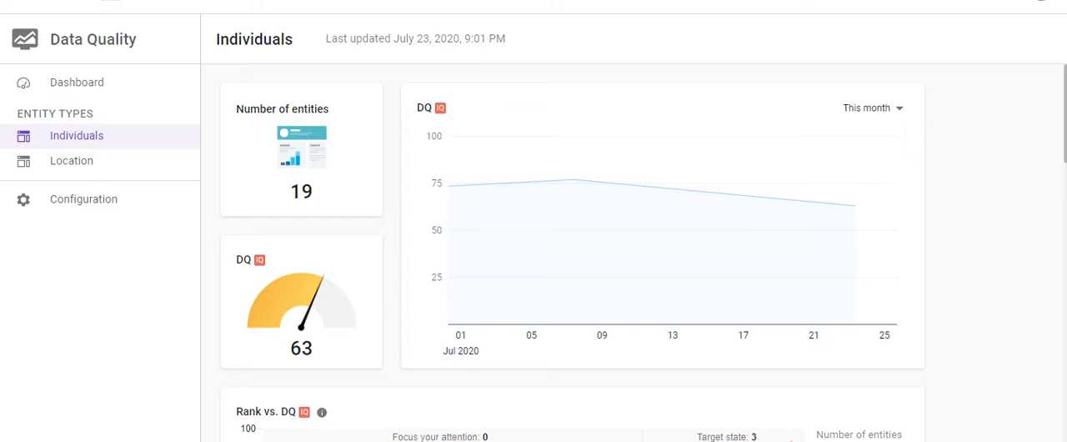
pyautogui.scroll(-3)
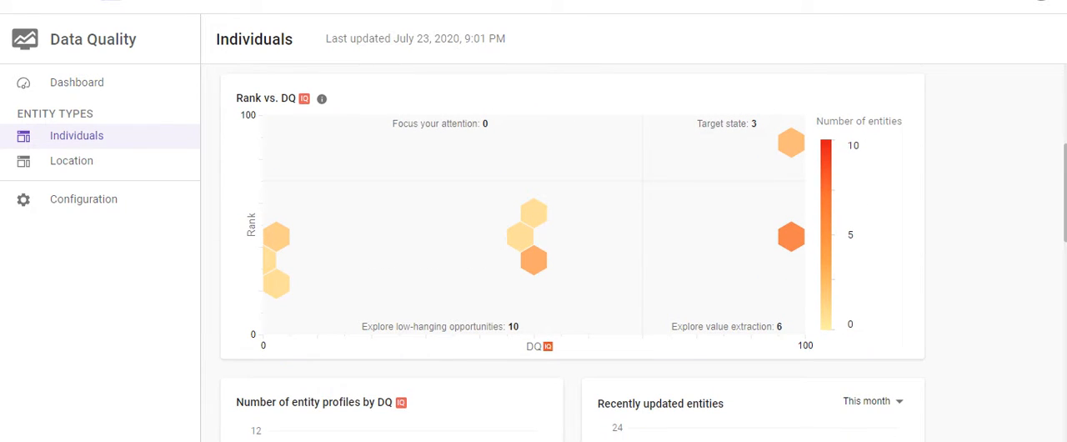
pyautogui.scroll(-3)
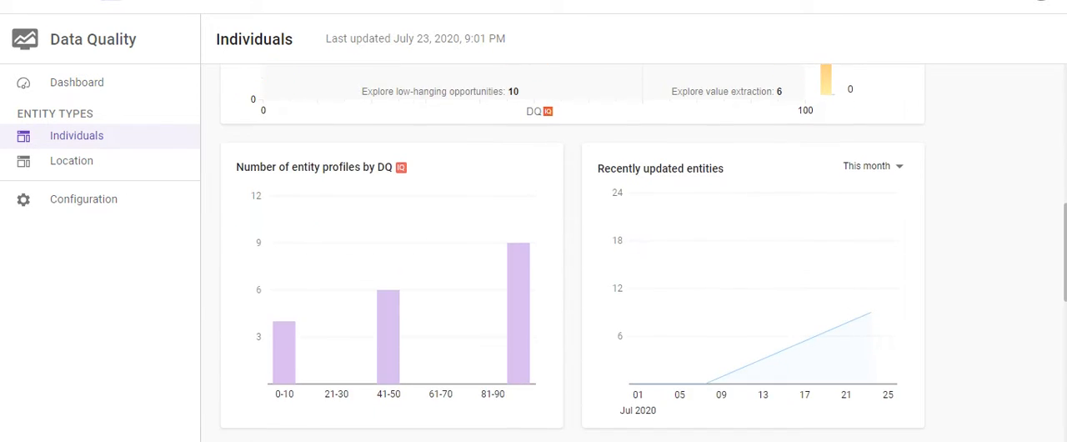
pyautogui.scroll(-3)
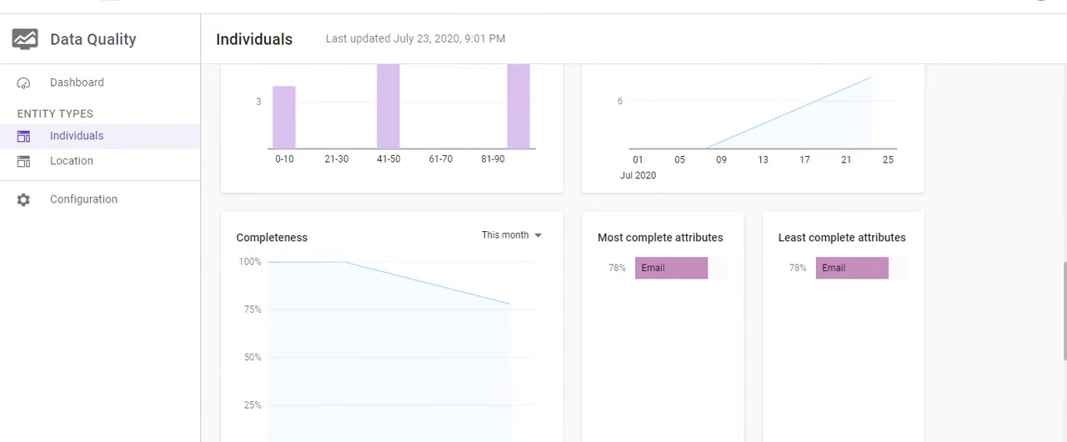
pyautogui.scroll(-3)
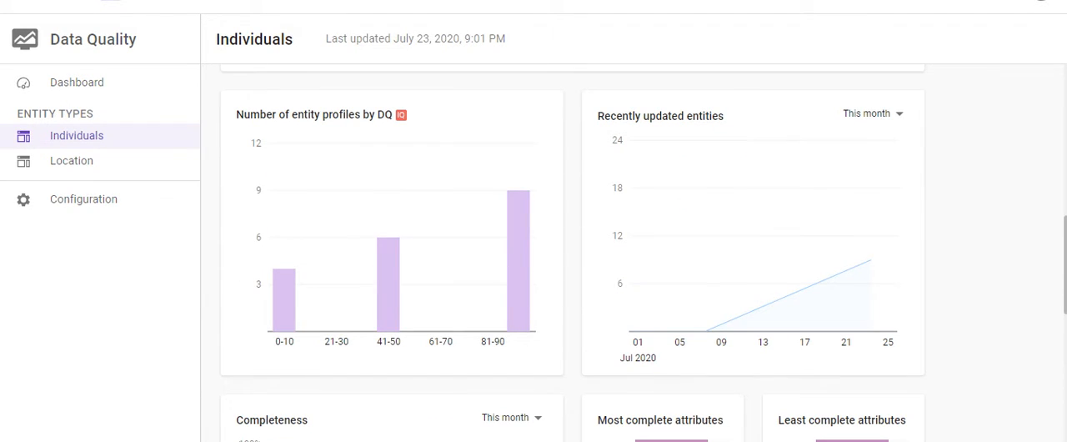
pyautogui.click(71, 160)
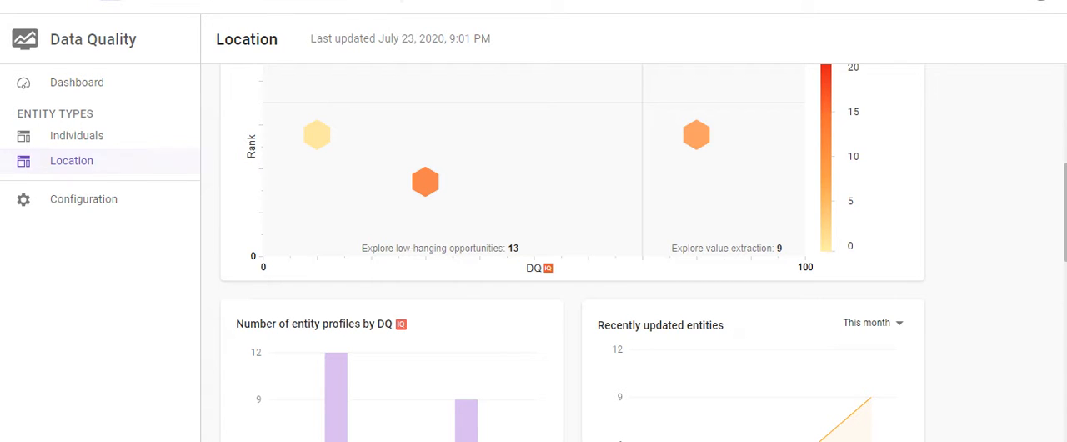
# Switch from the Location overview to the Data Quality Configuration page.
pyautogui.click(83, 198)
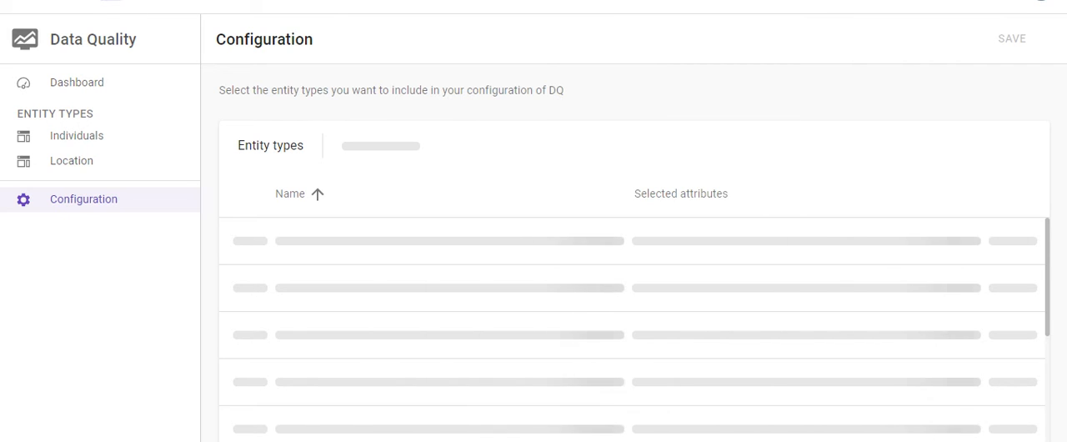
# Show the Individuals metrics, Completeness and Recency, each included at three stars.
pyautogui.tripleClick(390, 90)
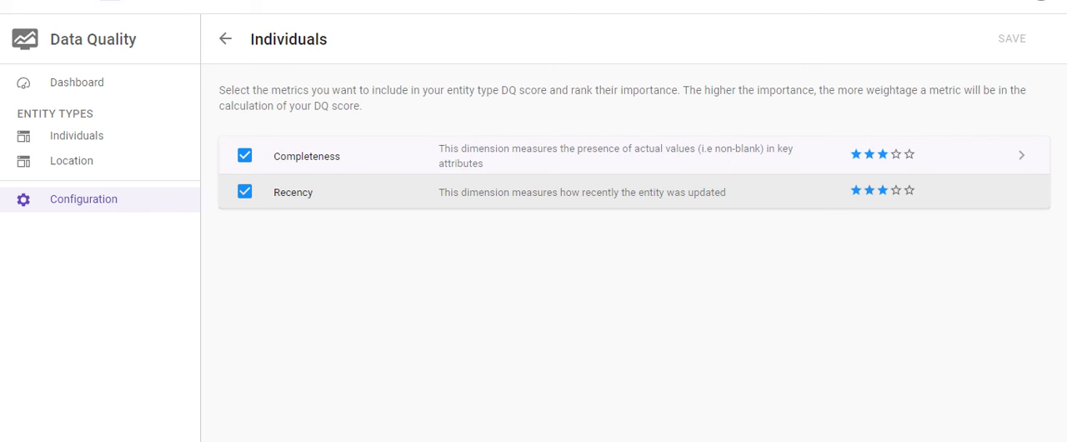
# Count First, Middle and Last Name in Individuals completeness with raised importance, then return to entity types.
pyautogui.click(307, 157)
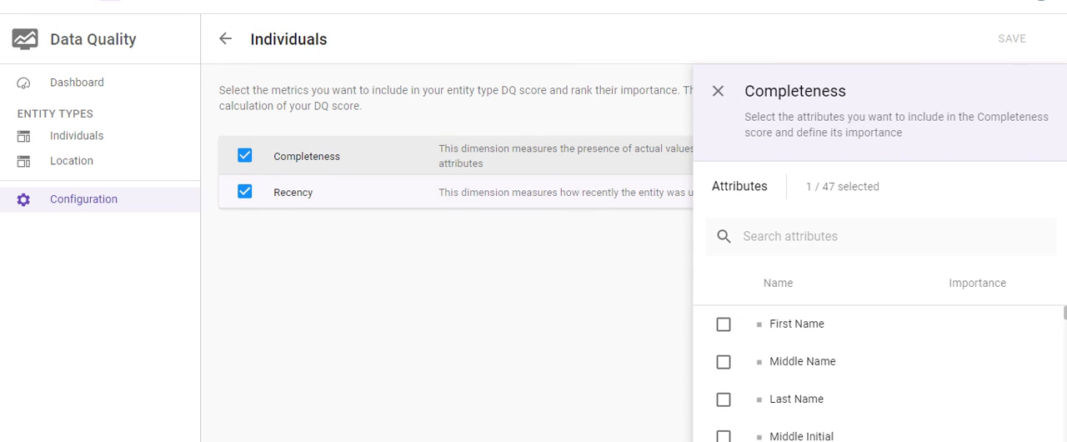
pyautogui.click(723, 324)
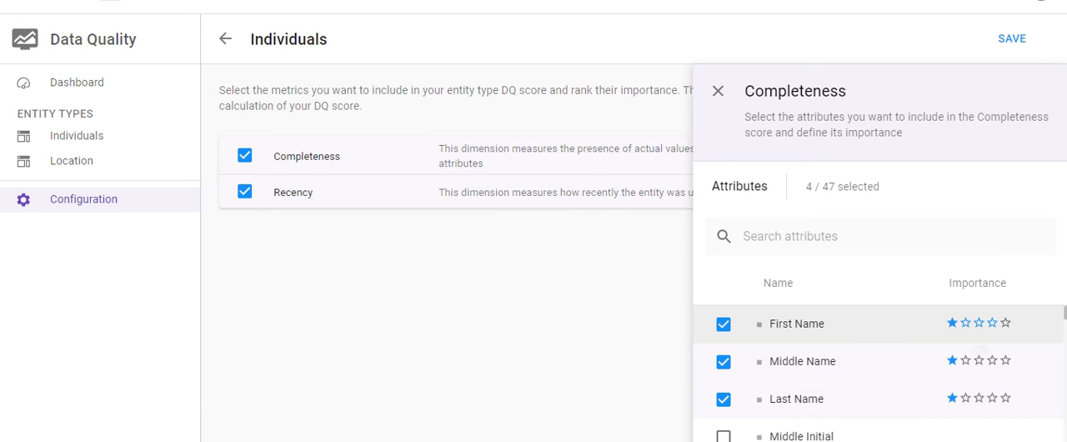
pyautogui.click(991, 324)
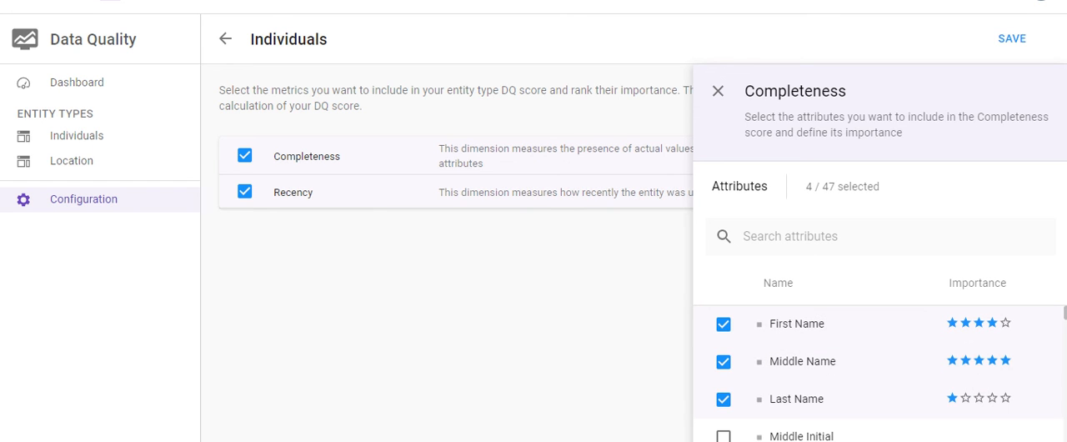
pyautogui.scroll(-3)
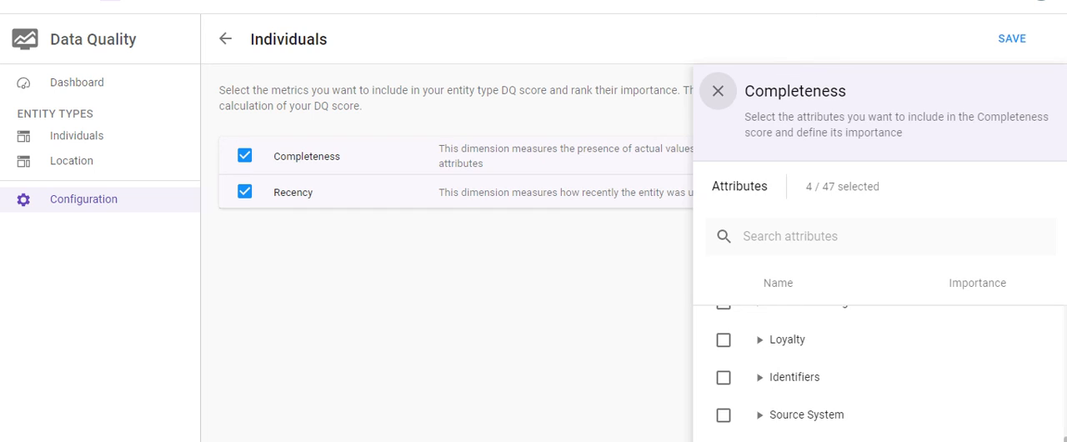
pyautogui.click(717, 90)
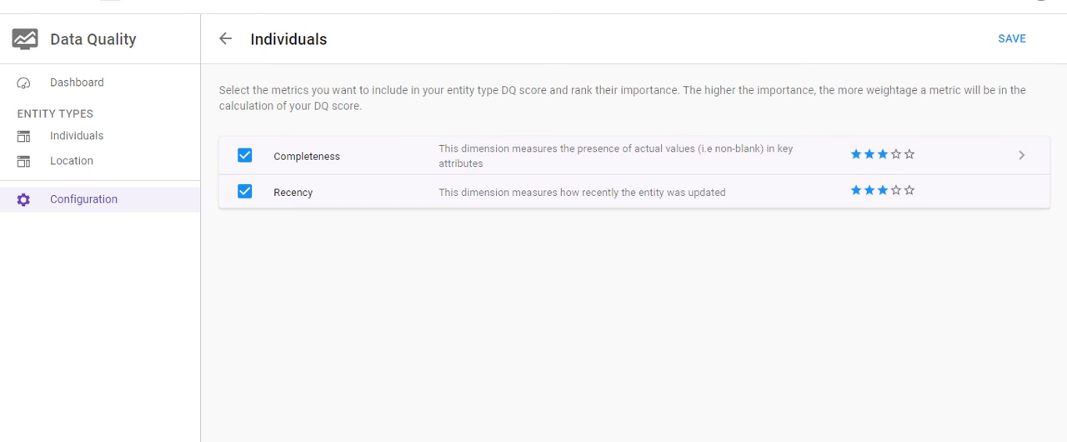
pyautogui.click(226, 38)
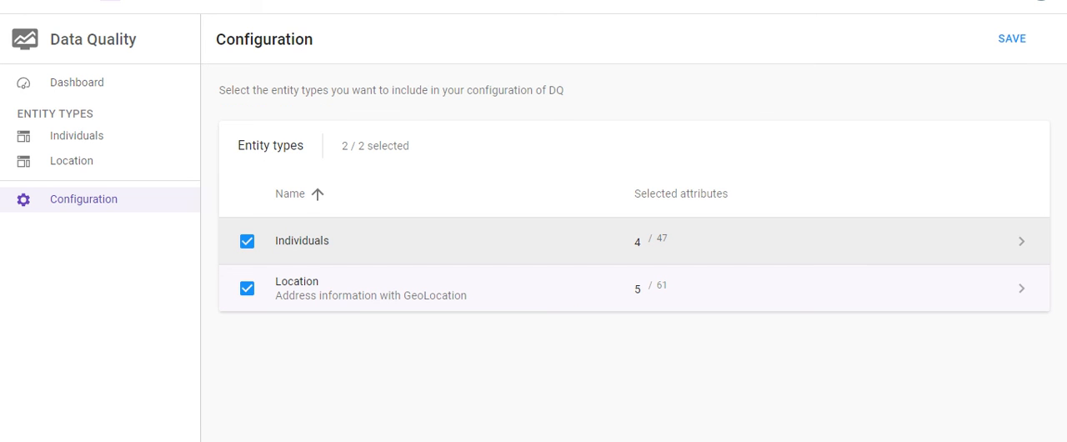